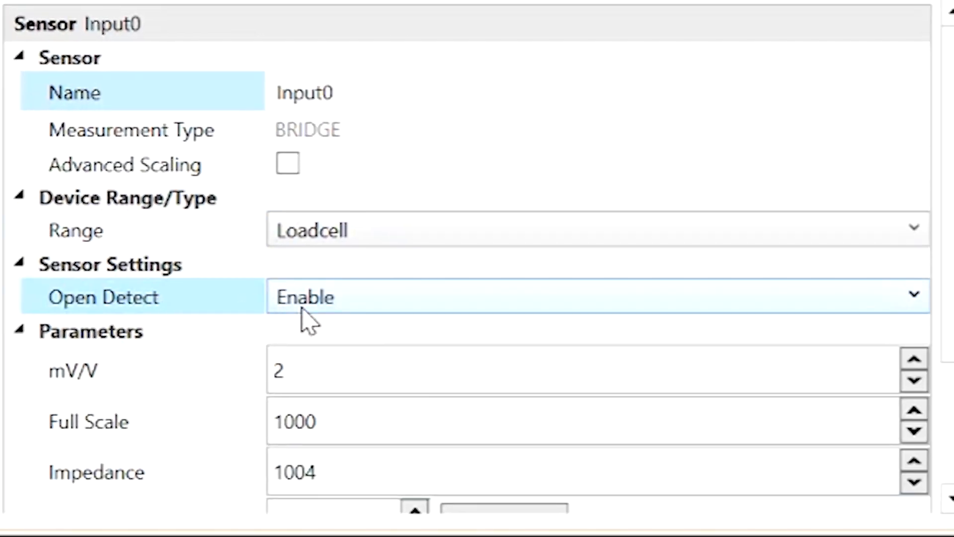
# Set Input0 load cell to 2 mV/V sensitivity with a full scale of 1000
pyautogui.click(96, 471)
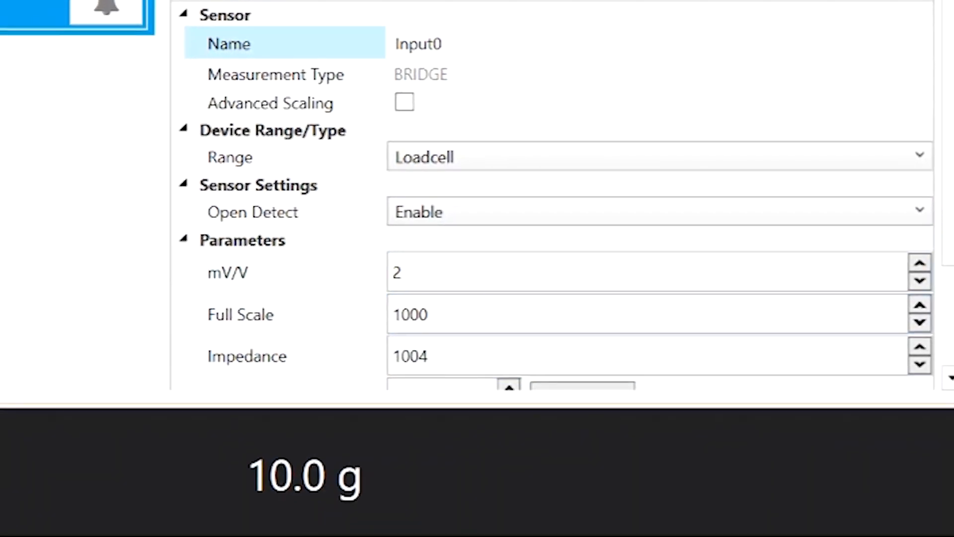
pyautogui.click(241, 316)
pyautogui.write('1')
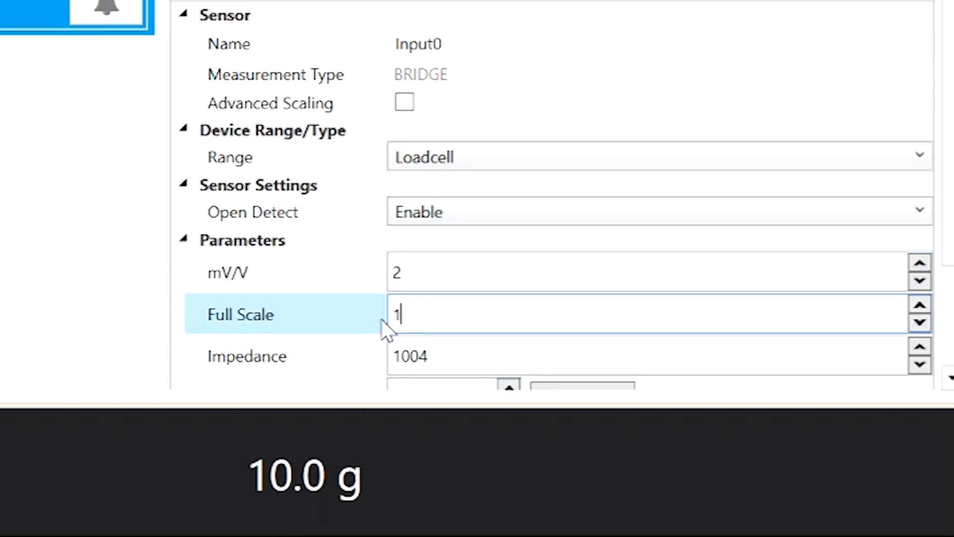
pyautogui.write('000')
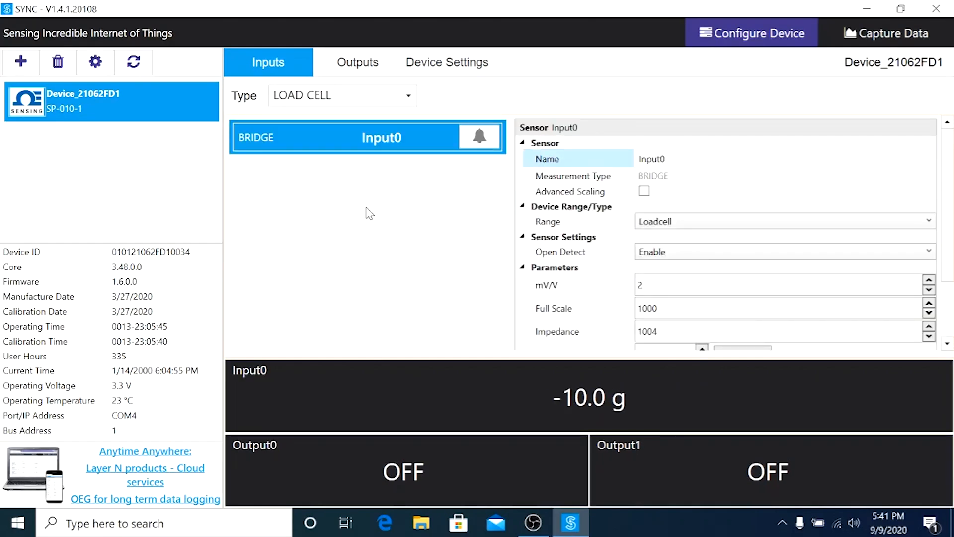
# Tare Input0 at target 0 so its reading goes from -10.0 g to 0.0 g
pyautogui.scroll(-3)
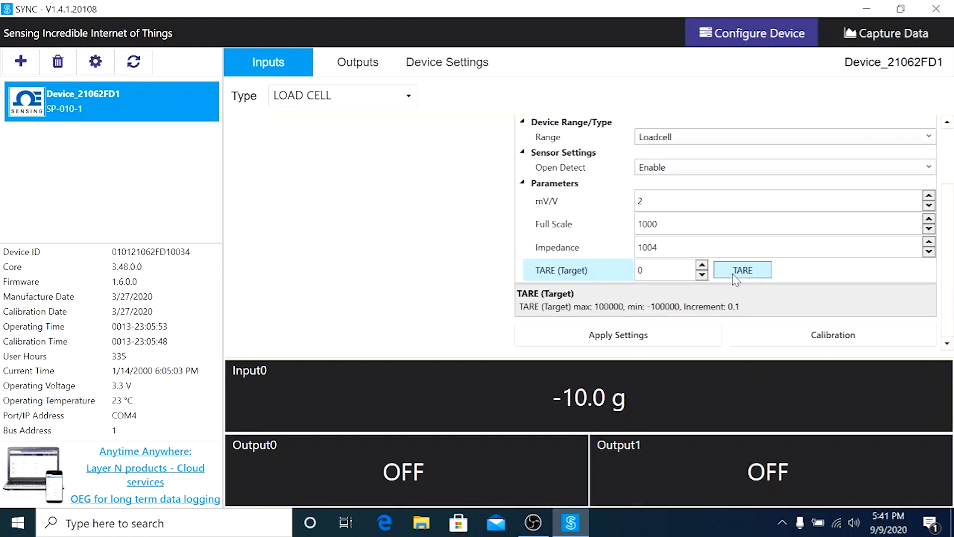
pyautogui.click(741, 270)
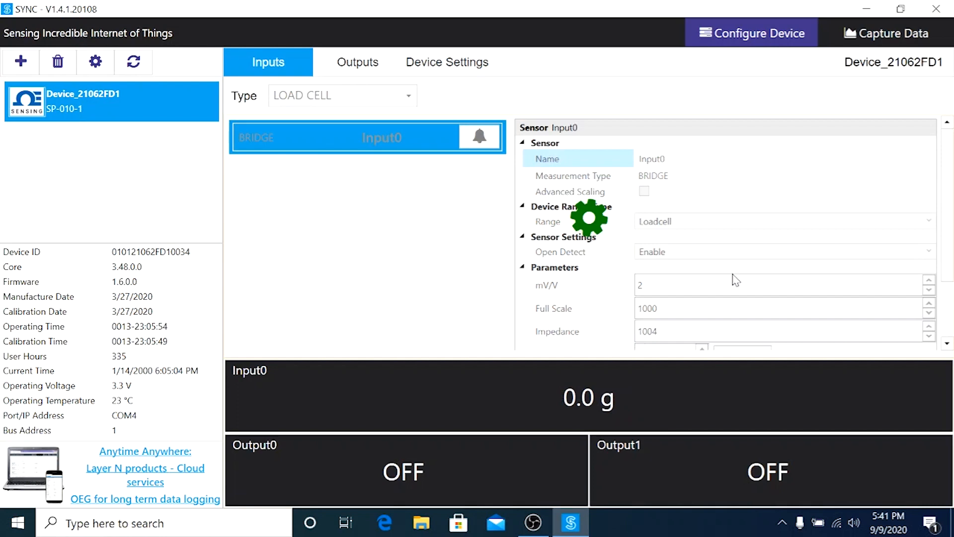